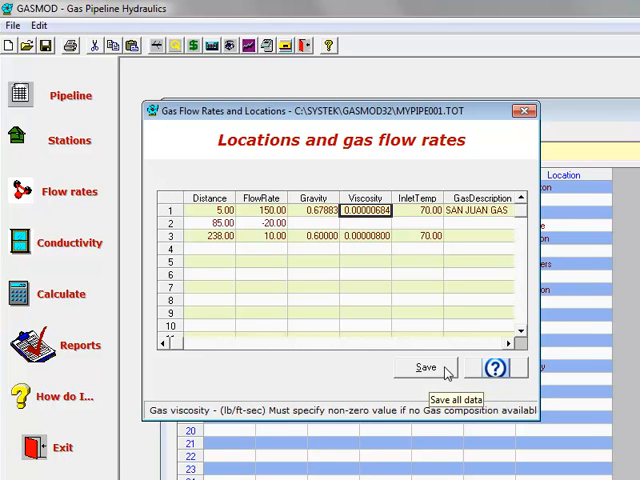
- Save the gas flow rates and view Compton, Dimpton and Plimpton station data, checking discharge loss
{"action": "left_click", "coordinate": [425, 368]}
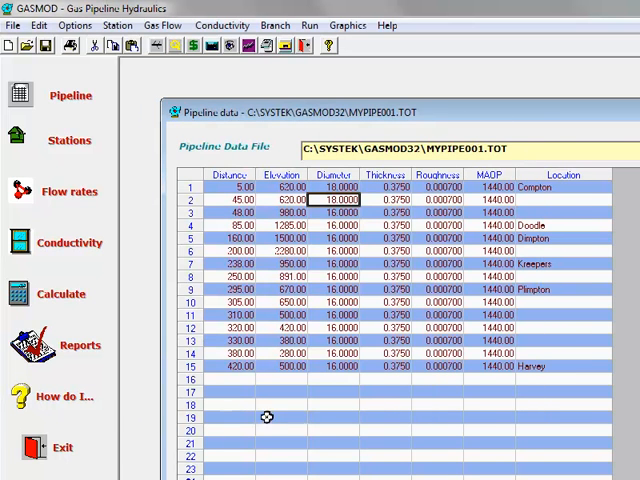
{"action": "left_click", "coordinate": [71, 140]}
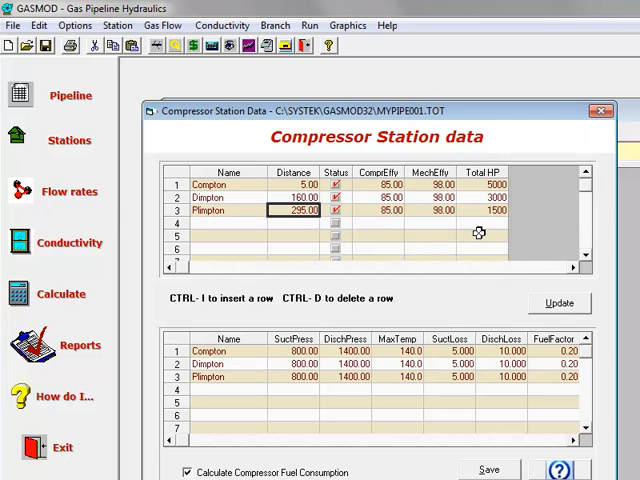
{"action": "mouse_move", "coordinate": [488, 233]}
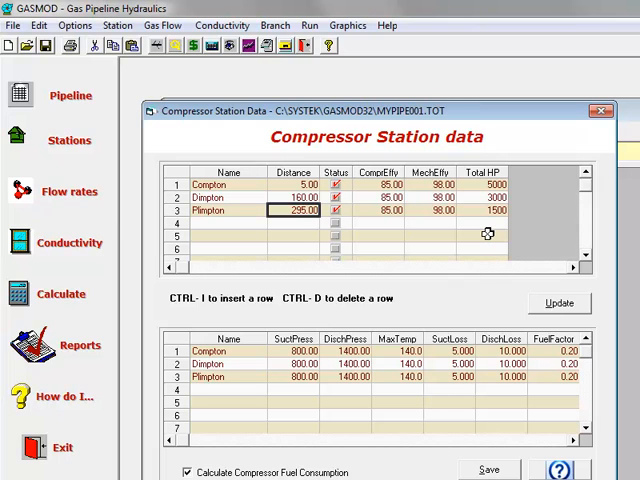
{"action": "mouse_move", "coordinate": [266, 469]}
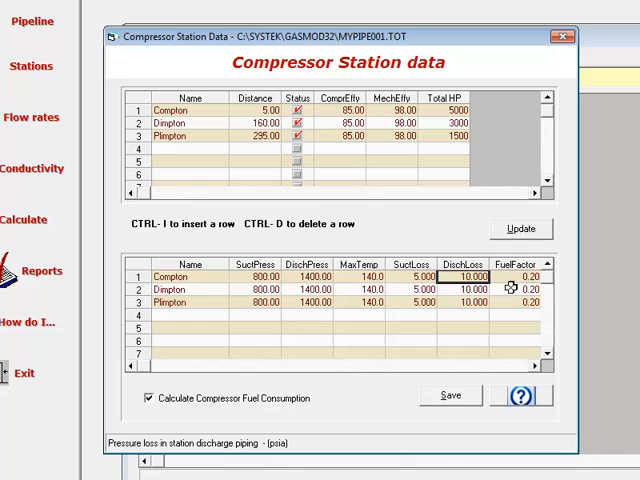
{"action": "left_click", "coordinate": [518, 277]}
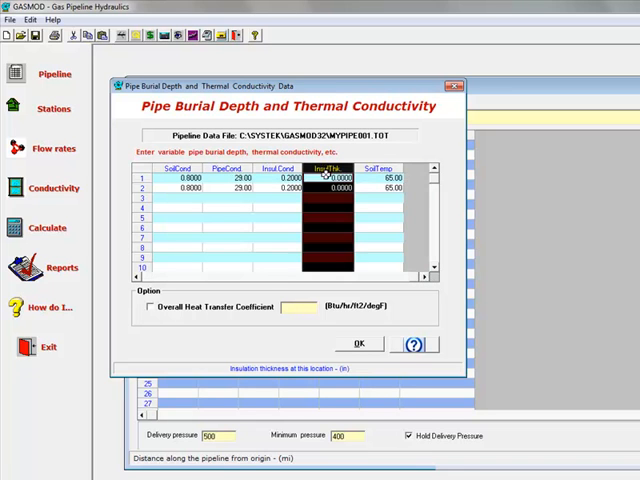
- Review the insulation thickness column in the burial depth and thermal conductivity dialog
{"action": "left_click", "coordinate": [375, 178]}
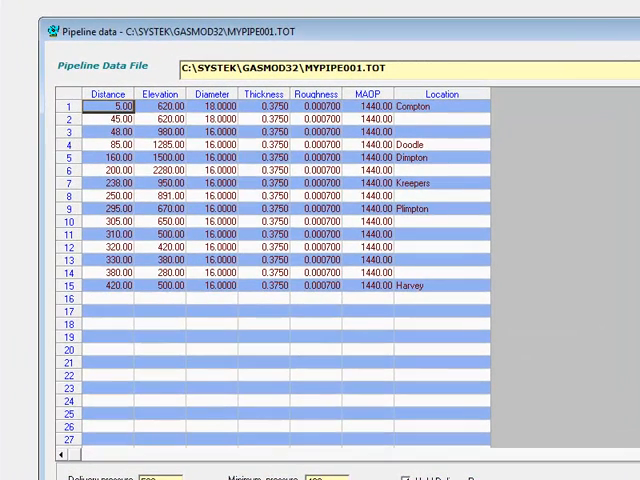
- Accept Global Parameters: AGA Turbulent pressure drop, Standing-Katz compressibility, 1.00 efficiency
{"action": "left_click", "coordinate": [15, 5]}
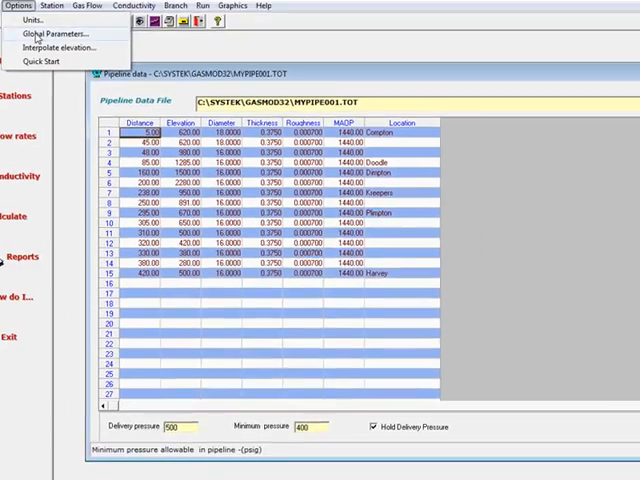
{"action": "left_click", "coordinate": [59, 33]}
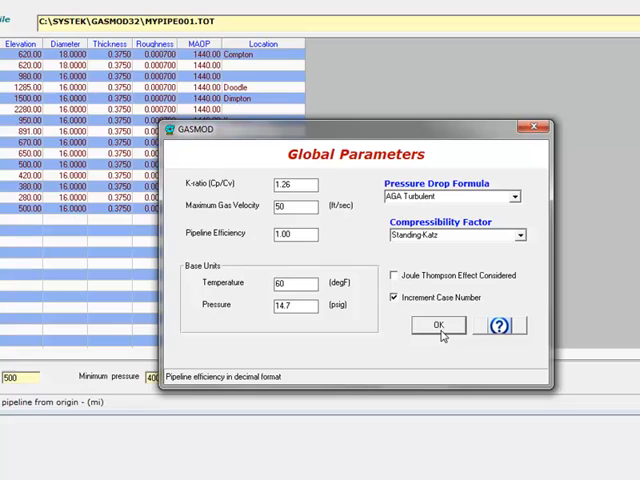
{"action": "left_click", "coordinate": [435, 326]}
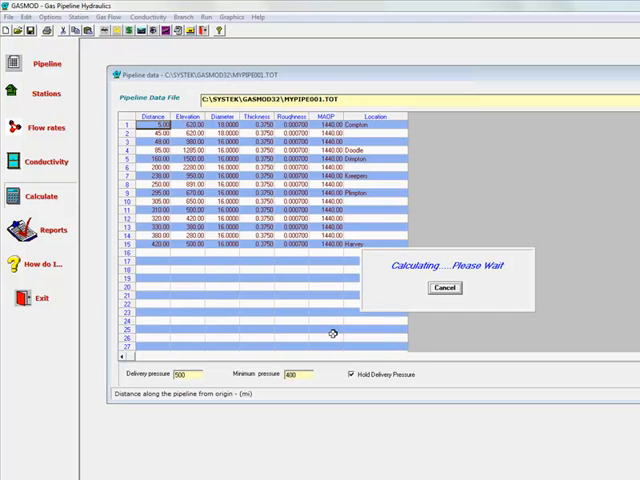
{"action": "mouse_move", "coordinate": [345, 451]}
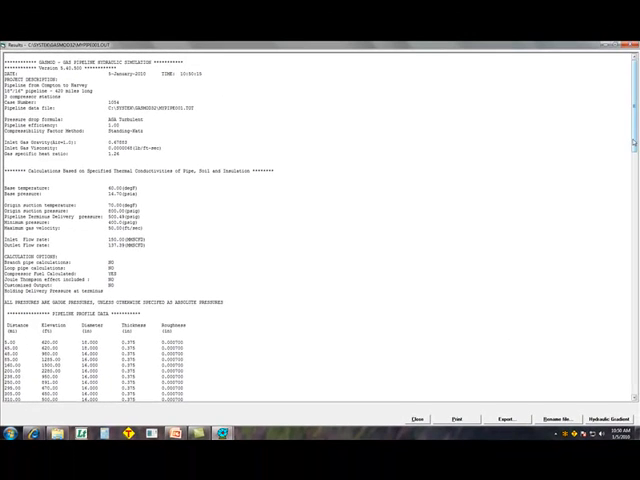
{"action": "scroll", "scroll_direction": "down", "scroll_amount": 3}
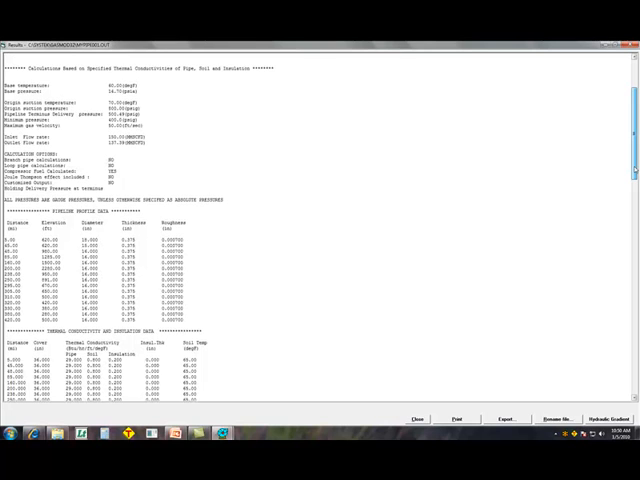
{"action": "scroll", "scroll_direction": "down", "scroll_amount": 3}
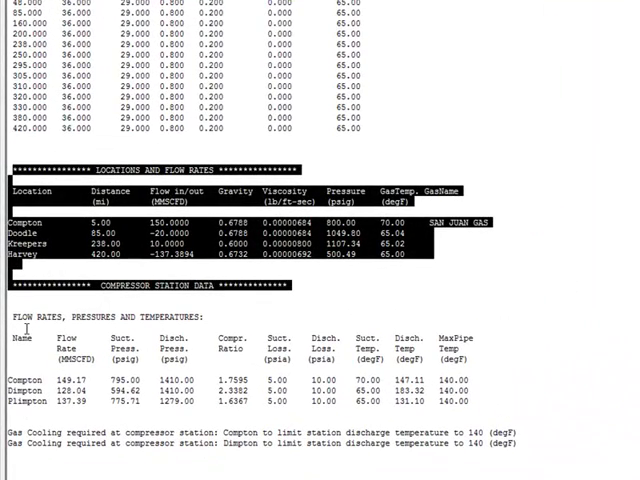
{"action": "scroll", "scroll_direction": "down", "scroll_amount": 3}
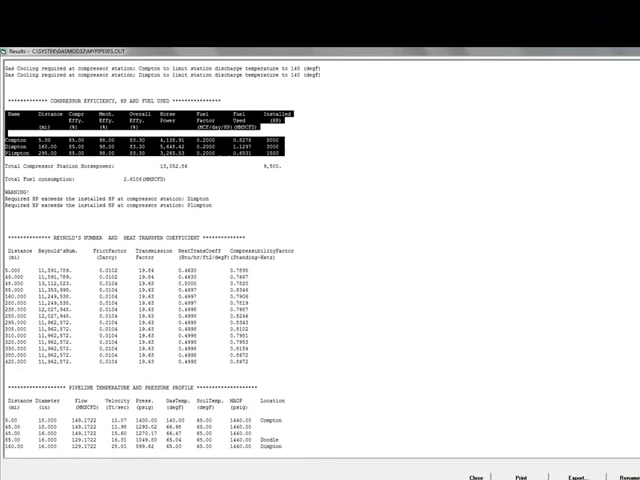
{"action": "scroll", "scroll_direction": "down", "scroll_amount": 3}
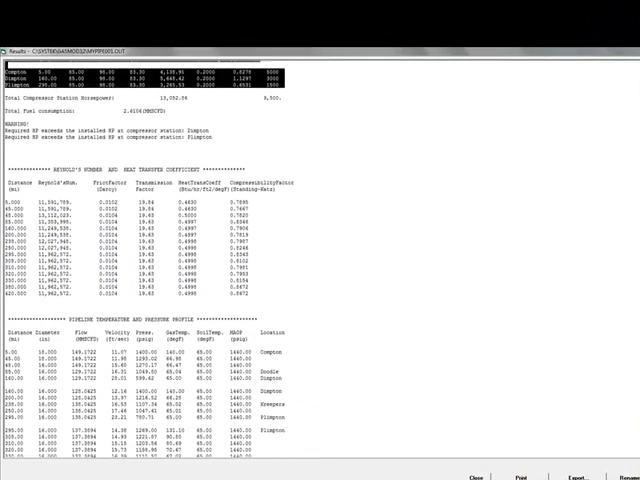
{"action": "scroll", "scroll_direction": "down", "scroll_amount": 3}
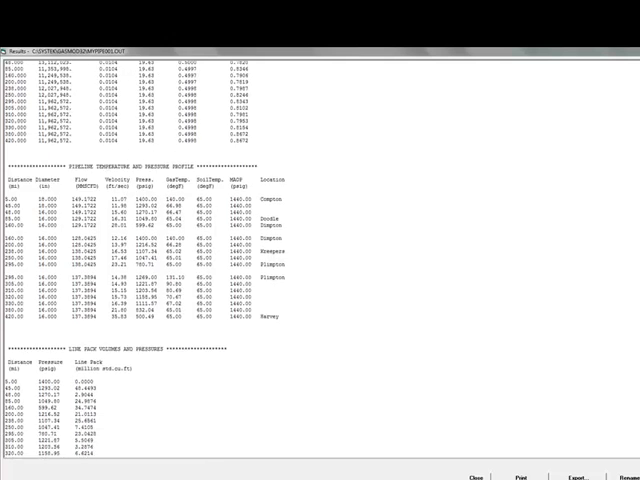
{"action": "scroll", "scroll_direction": "down", "scroll_amount": 3}
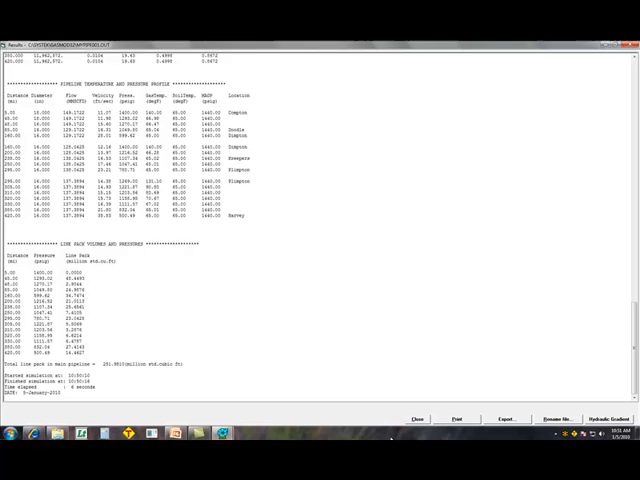
- Export results and view the Compton-to-Harvey pressure profile with default axis scales
{"action": "left_click", "coordinate": [505, 418]}
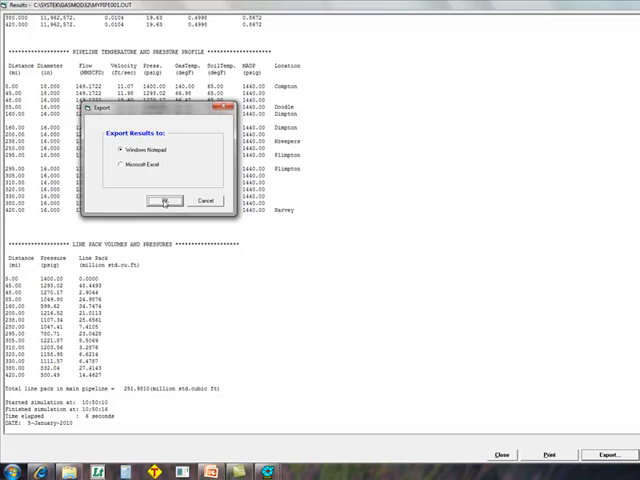
{"action": "left_click", "coordinate": [168, 201]}
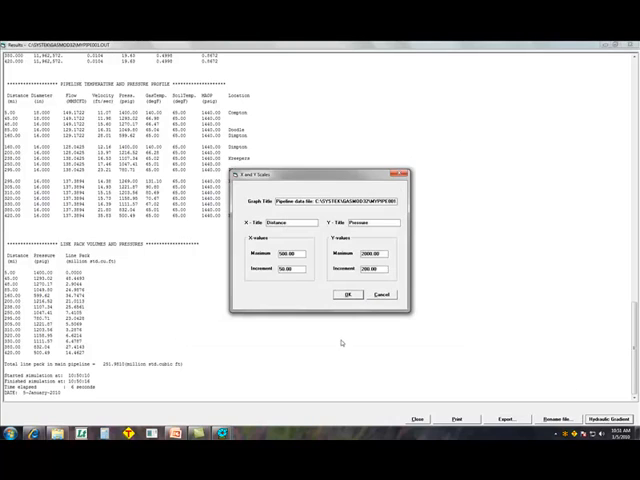
{"action": "left_click", "coordinate": [347, 298]}
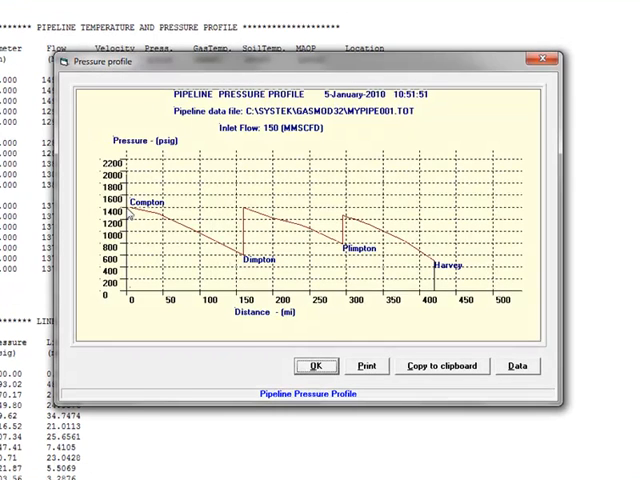
{"action": "mouse_move", "coordinate": [246, 265]}
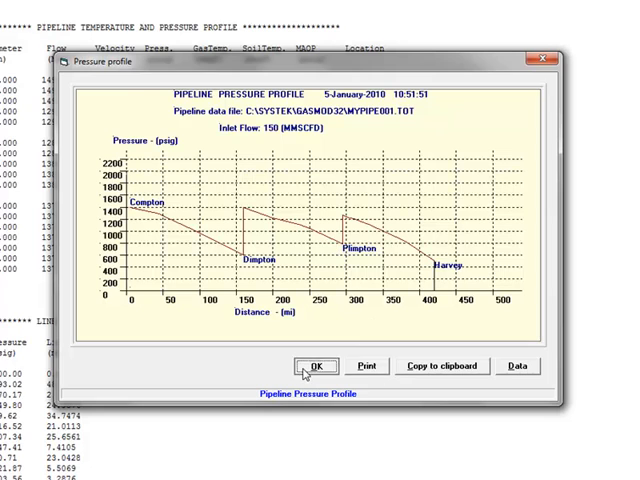
{"action": "left_click", "coordinate": [315, 365]}
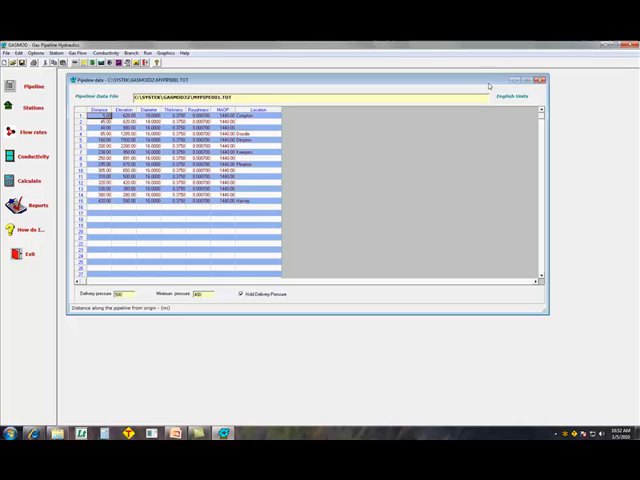
- Close the Pipeline data window, leaving the empty workspace with the Options menu showing
{"action": "left_click", "coordinate": [538, 77]}
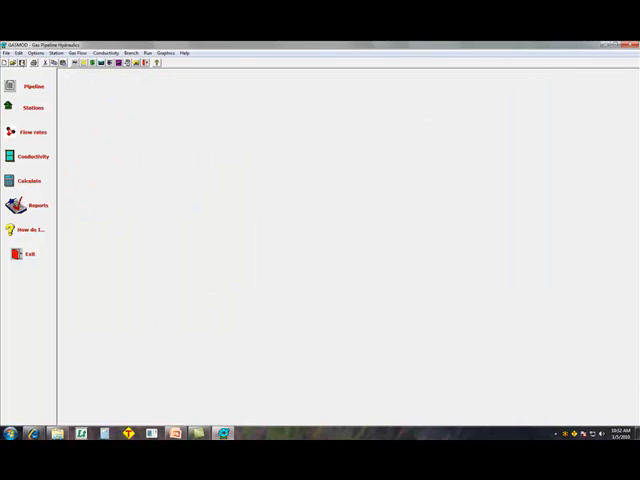
{"action": "left_click", "coordinate": [38, 53]}
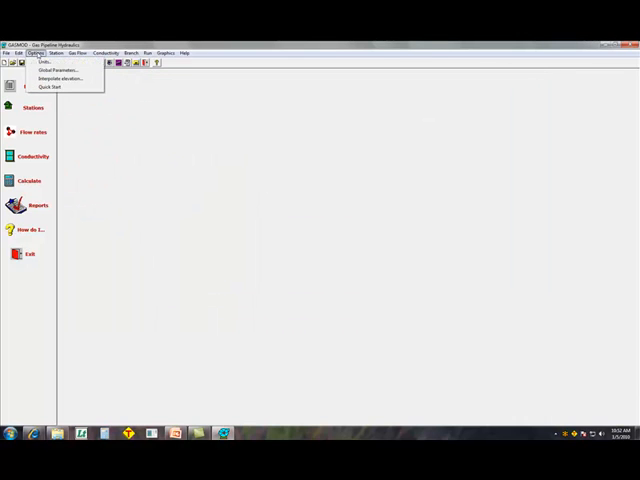
- Launch Quick Start from the Options menu and acknowledge its introduction message
{"action": "left_click", "coordinate": [54, 87]}
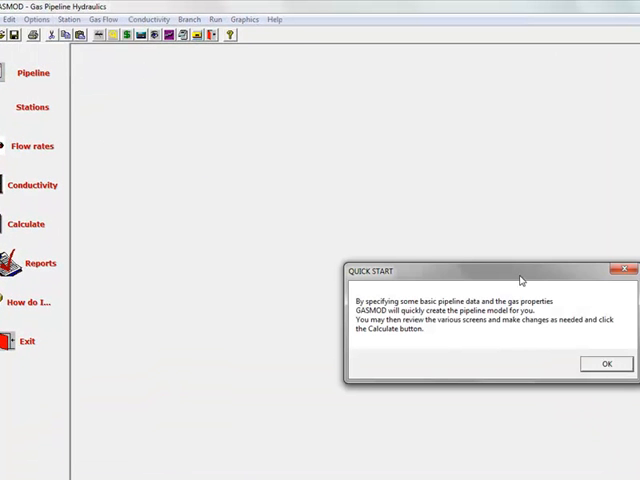
{"action": "mouse_move", "coordinate": [491, 322]}
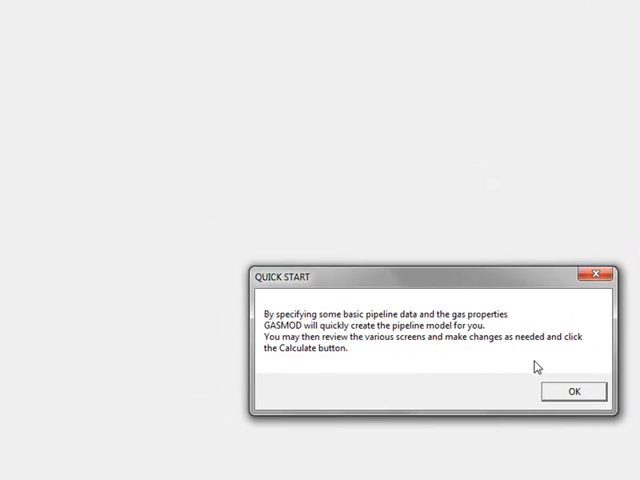
{"action": "mouse_move", "coordinate": [349, 366]}
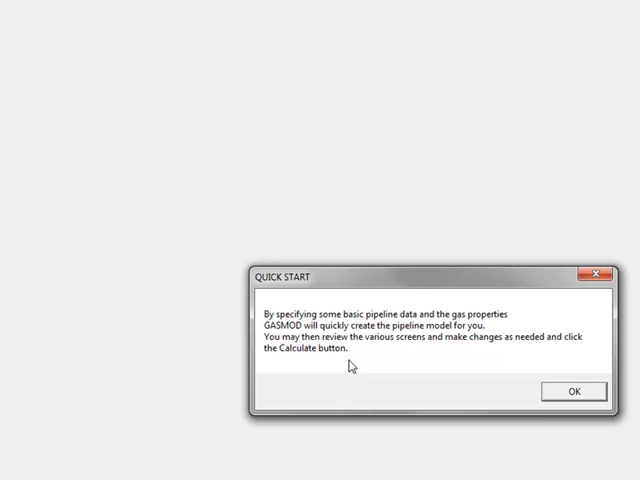
{"action": "left_click", "coordinate": [574, 391]}
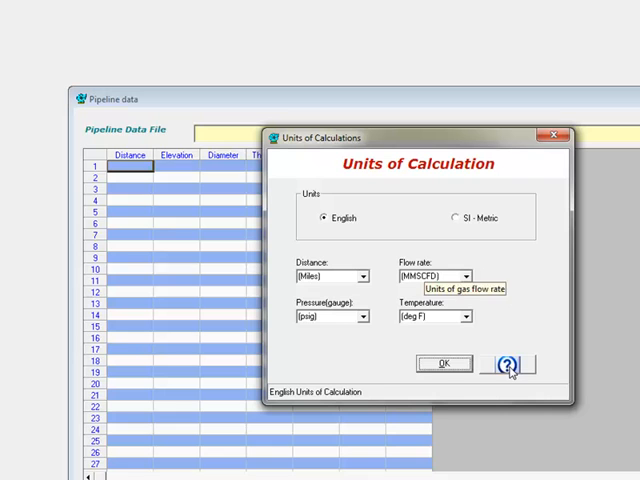
- Accept English units of calculation for the QuickStart model
{"action": "left_click", "coordinate": [443, 363]}
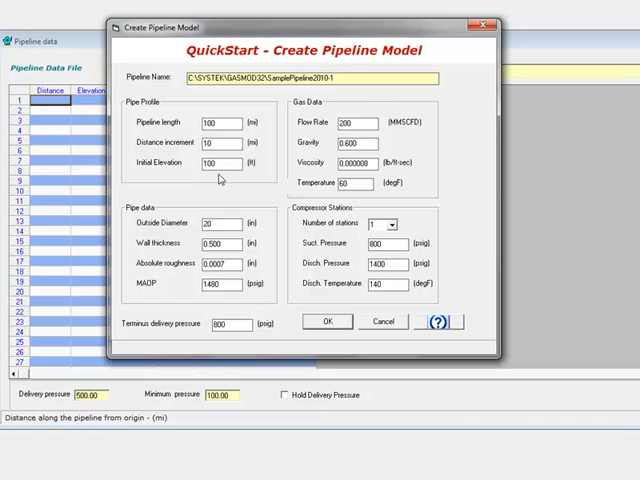
- Check distance increment, initial elevation and outside diameter, then change MAOP from 1480 to 1440 psig
{"action": "left_click", "coordinate": [213, 122]}
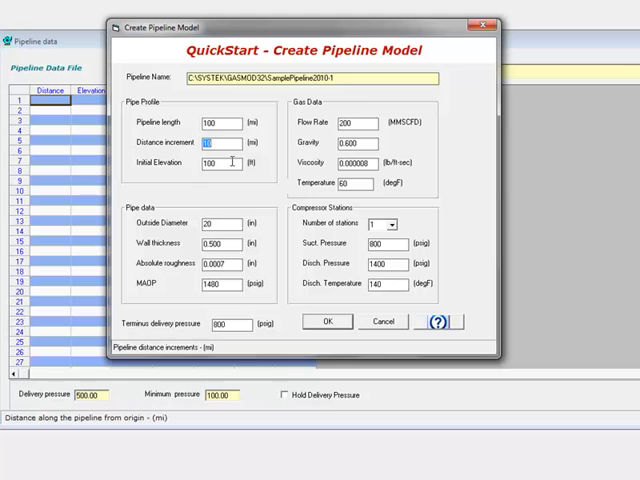
{"action": "left_click", "coordinate": [216, 163]}
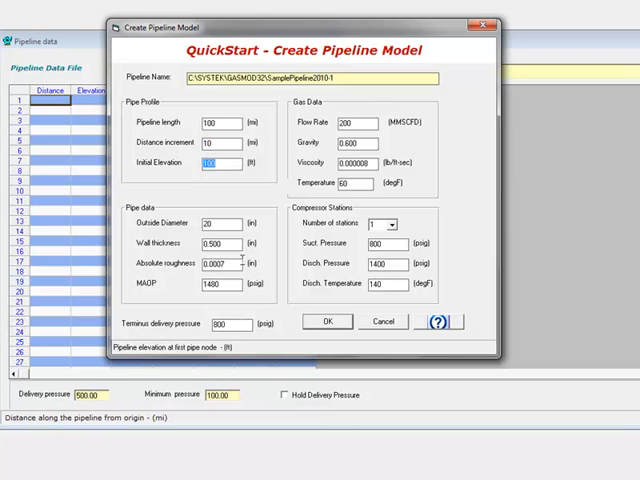
{"action": "left_click", "coordinate": [218, 222]}
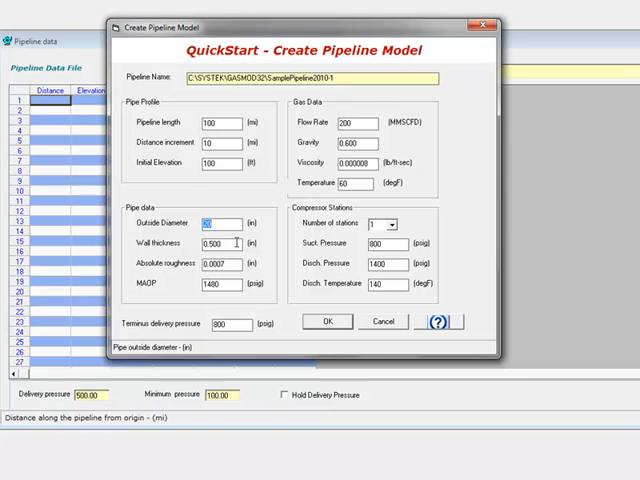
{"action": "left_click", "coordinate": [210, 283]}
{"action": "type", "text": "1440"}
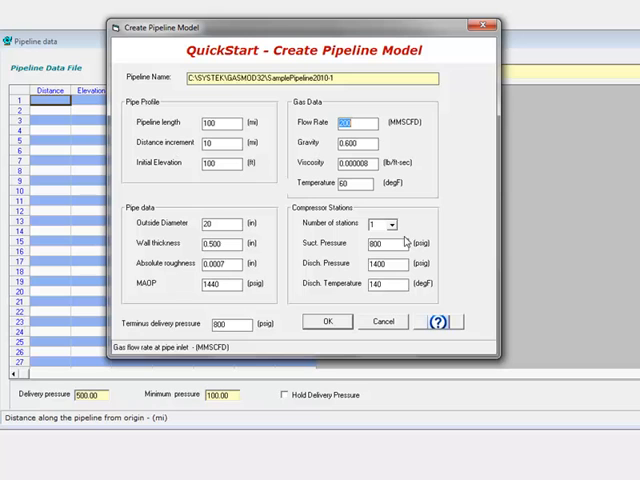
{"action": "left_click", "coordinate": [390, 224]}
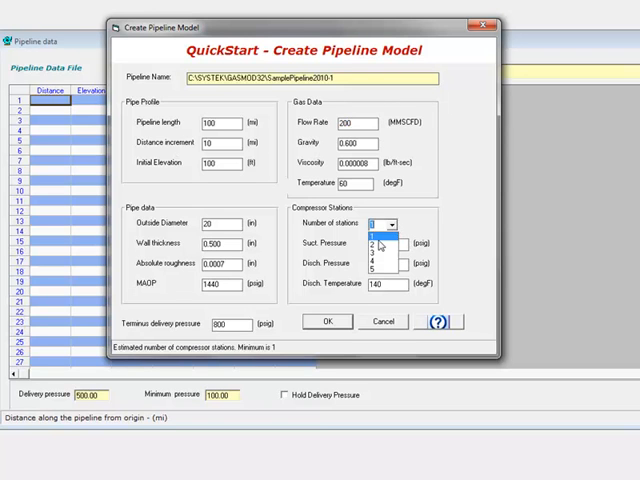
- Choose 2 compressor stations, create the model, and dismiss the confirmation message
{"action": "left_click", "coordinate": [374, 243]}
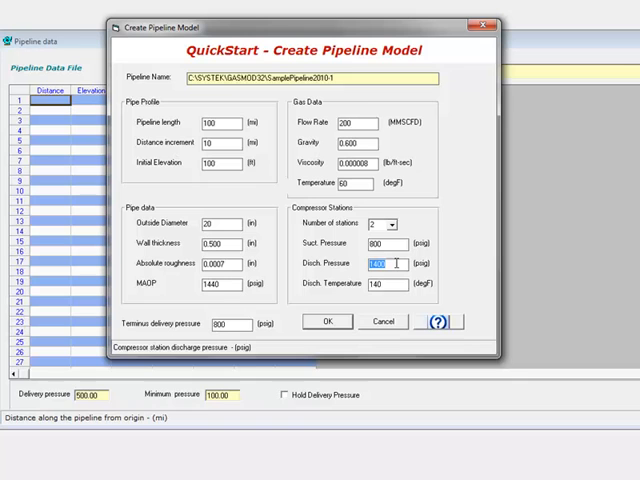
{"action": "left_click", "coordinate": [369, 287]}
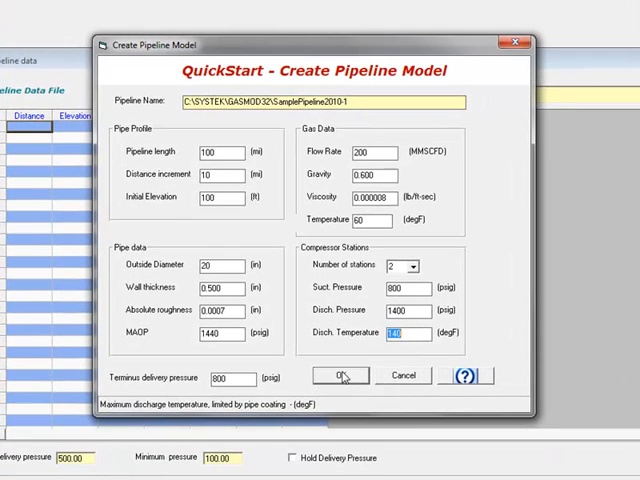
{"action": "left_click", "coordinate": [340, 375]}
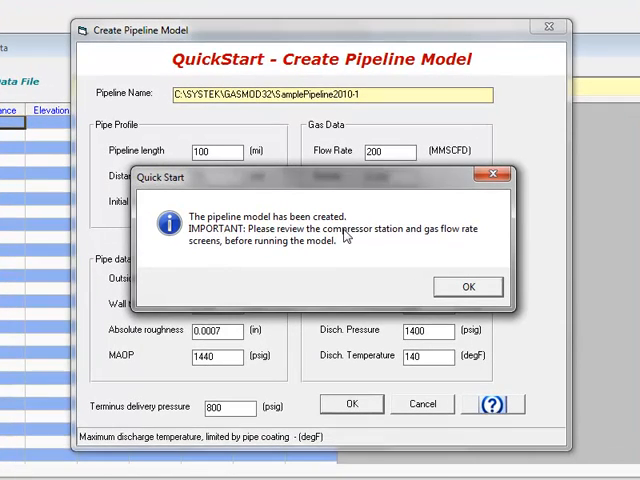
{"action": "mouse_move", "coordinate": [258, 262]}
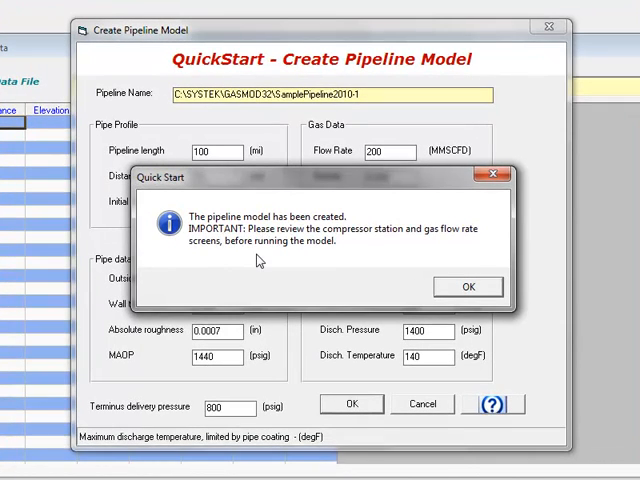
{"action": "left_click", "coordinate": [467, 286]}
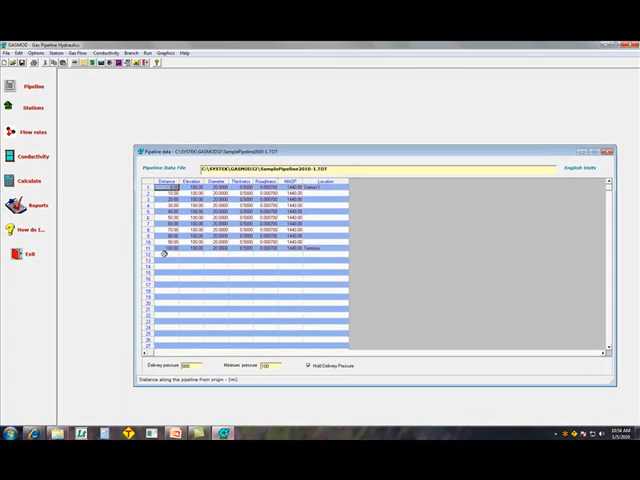
- Open the 'How do I...' help guide and expand its list of topics
{"action": "left_click", "coordinate": [597, 146]}
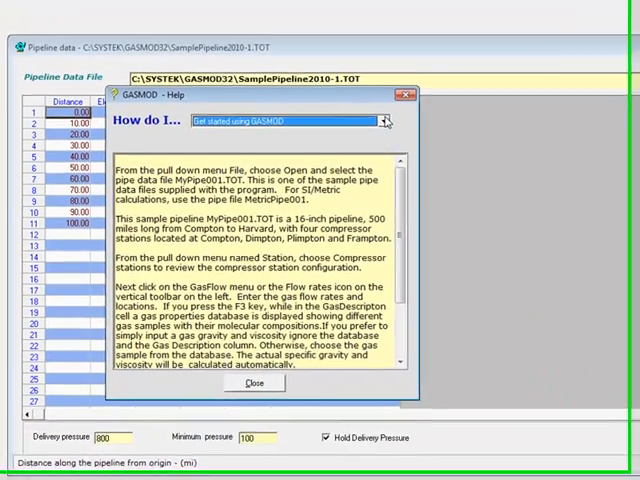
{"action": "left_click", "coordinate": [385, 129]}
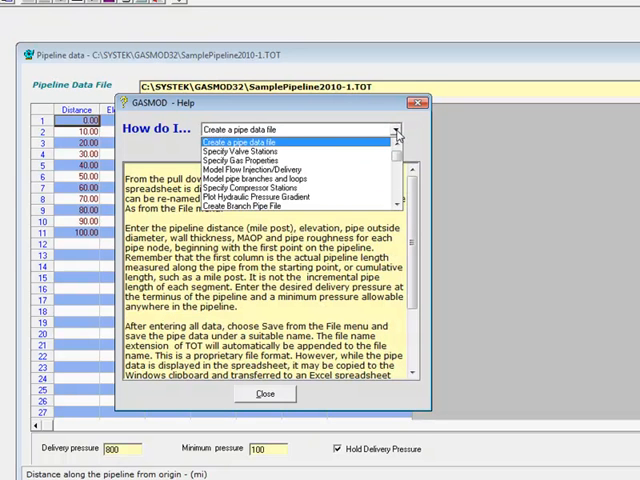
- Read the Specify Valve Stations and Create Pipe Loop File help topics, then quit GASMOD
{"action": "left_click", "coordinate": [255, 153]}
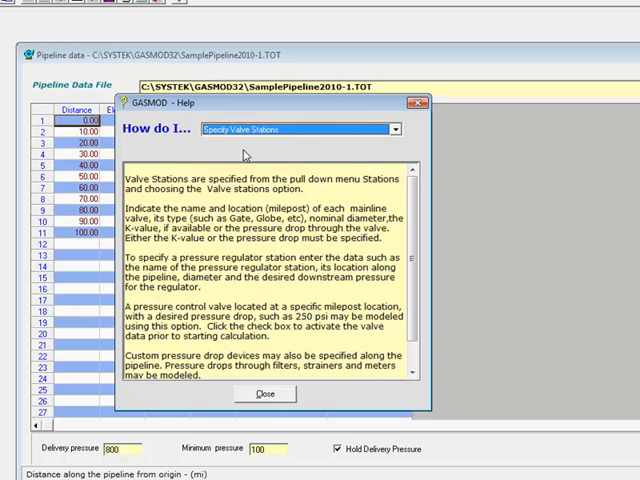
{"action": "left_click", "coordinate": [394, 129]}
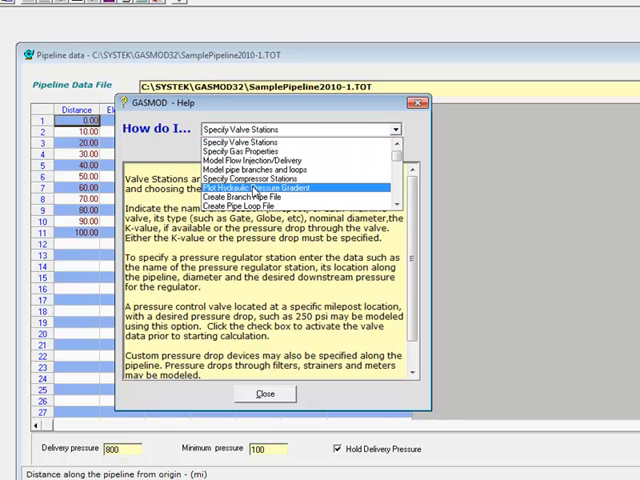
{"action": "left_click", "coordinate": [290, 186]}
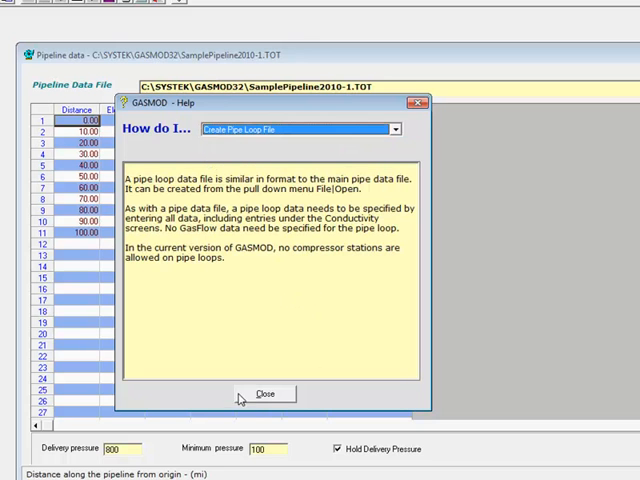
{"action": "left_click", "coordinate": [266, 393]}
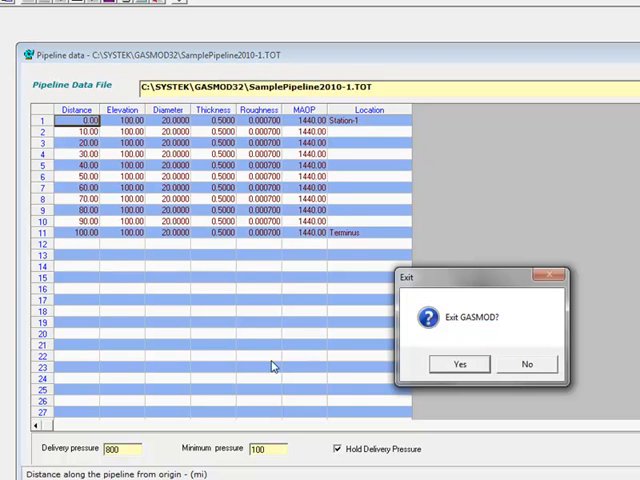
{"action": "left_click", "coordinate": [458, 363]}
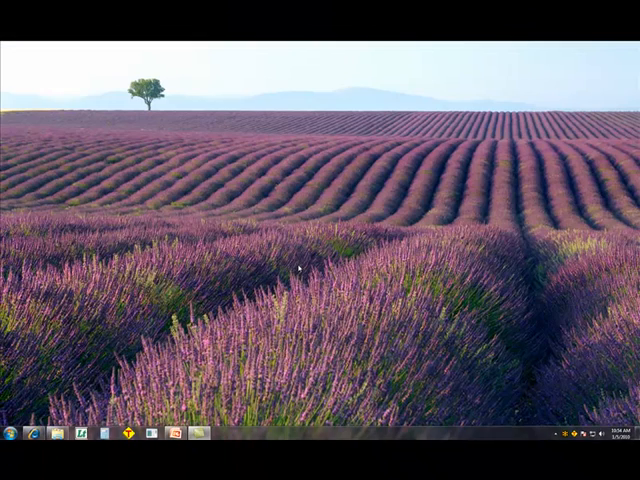